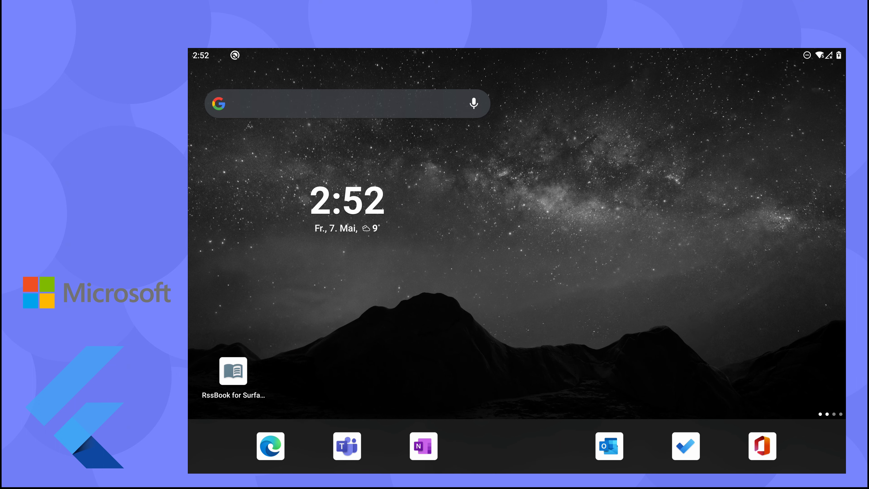
Launch RssBook for Surface Duo from the home screen onto the left screen
{"action": "left_click", "coordinate": [232, 371]}
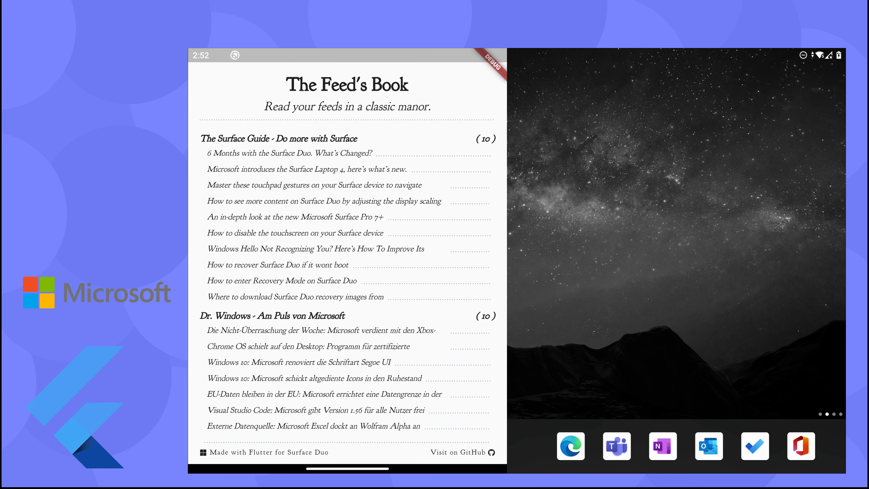